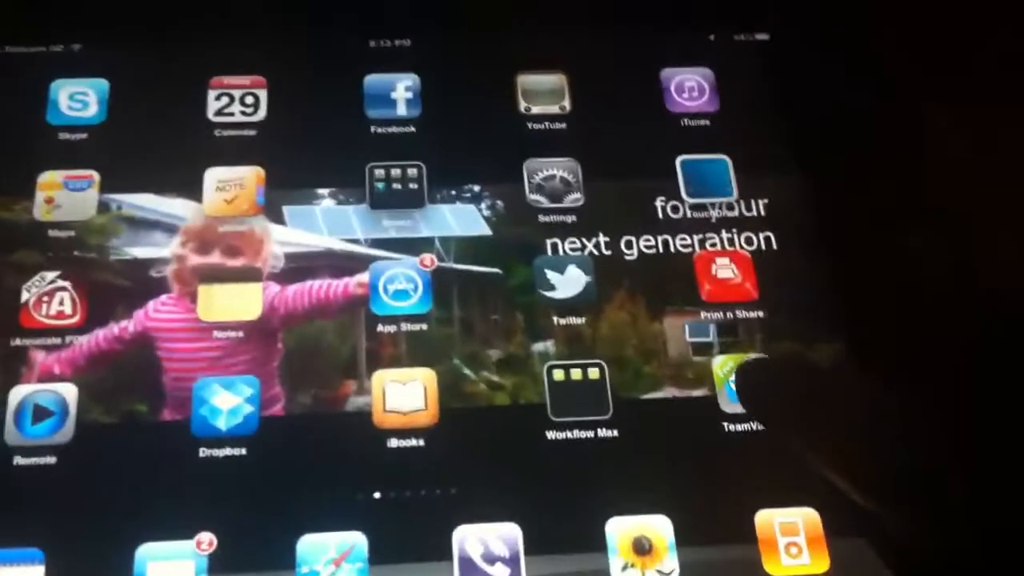
Launch the TeamViewer app from the iPad home screen
{"action": "left_click", "coordinate": [736, 392]}
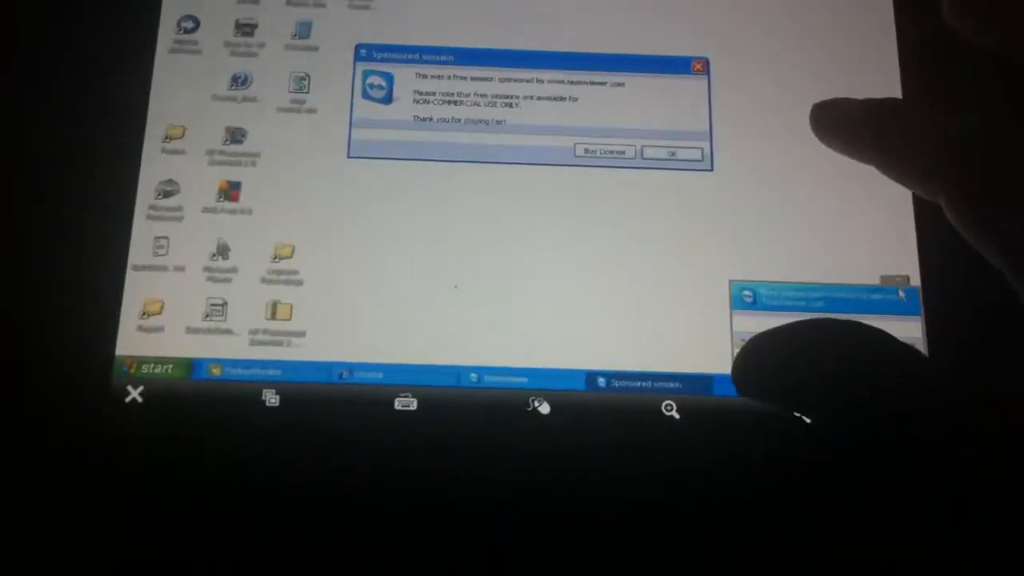
Dismiss the sponsored free-session notice on the remote Windows desktop
{"action": "left_click", "coordinate": [672, 154]}
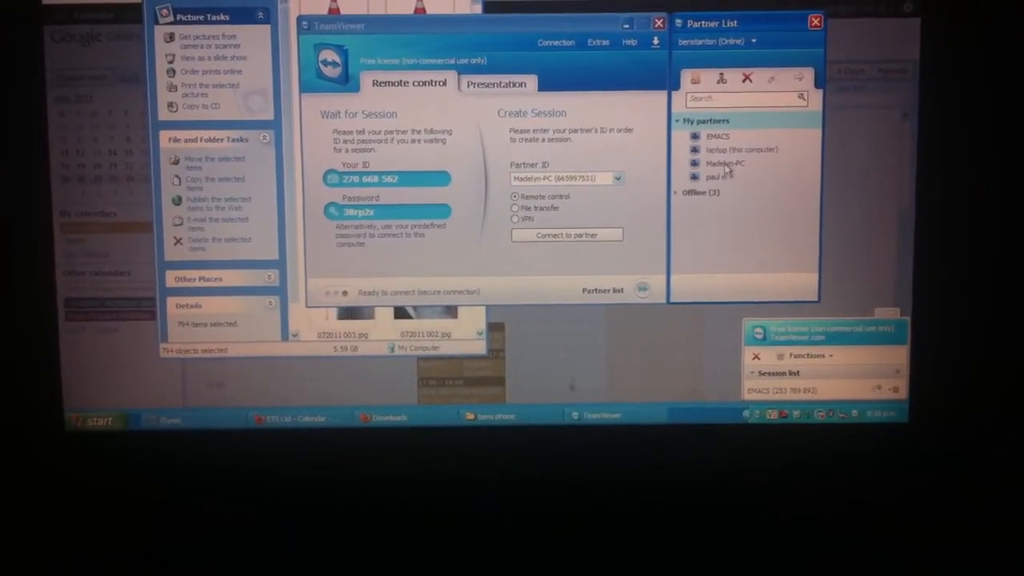
{"action": "left_click", "coordinate": [567, 234]}
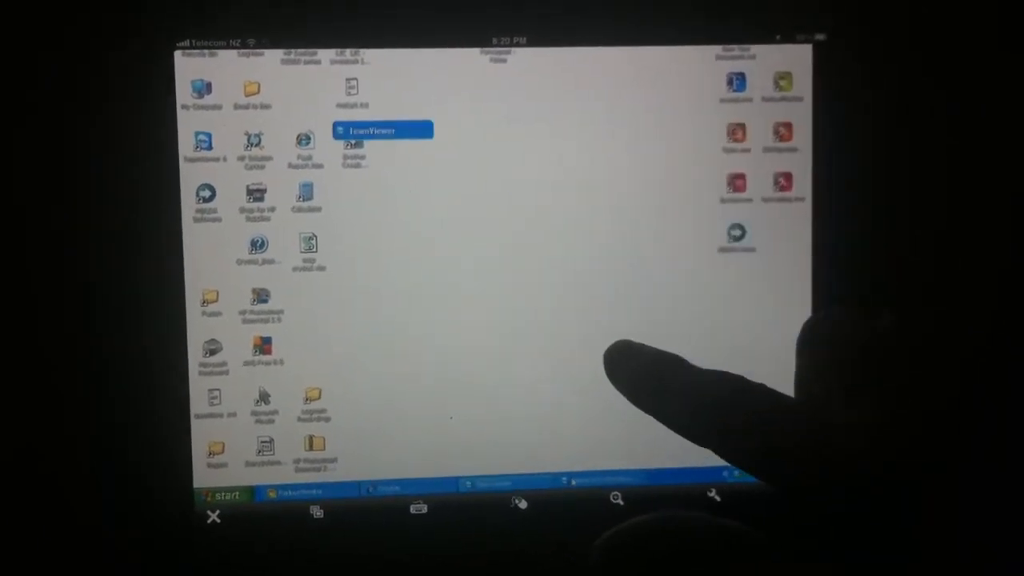
Start TeamViewer on the remote PC to show its ID, password and partner list
{"action": "double_click", "coordinate": [382, 130]}
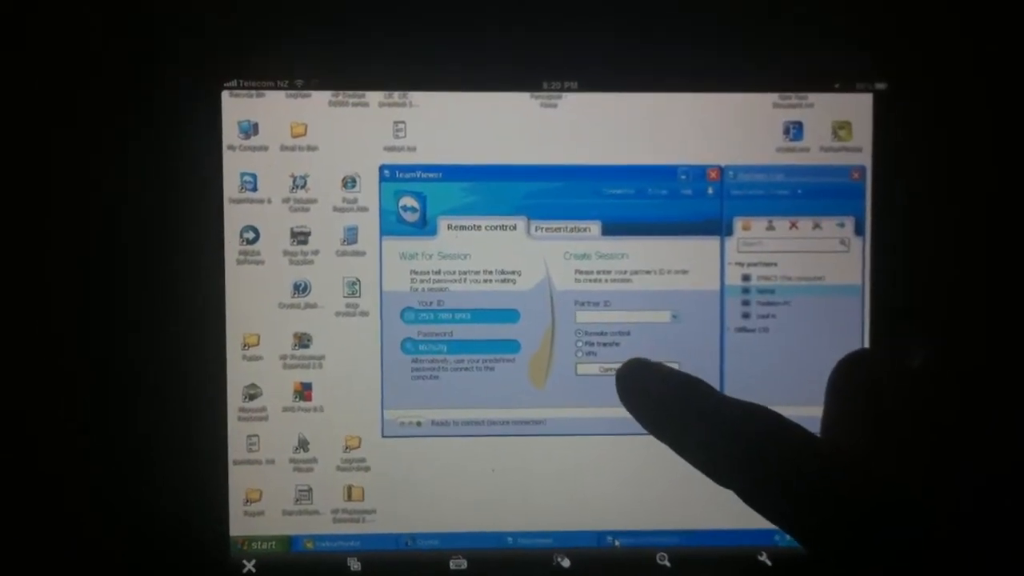